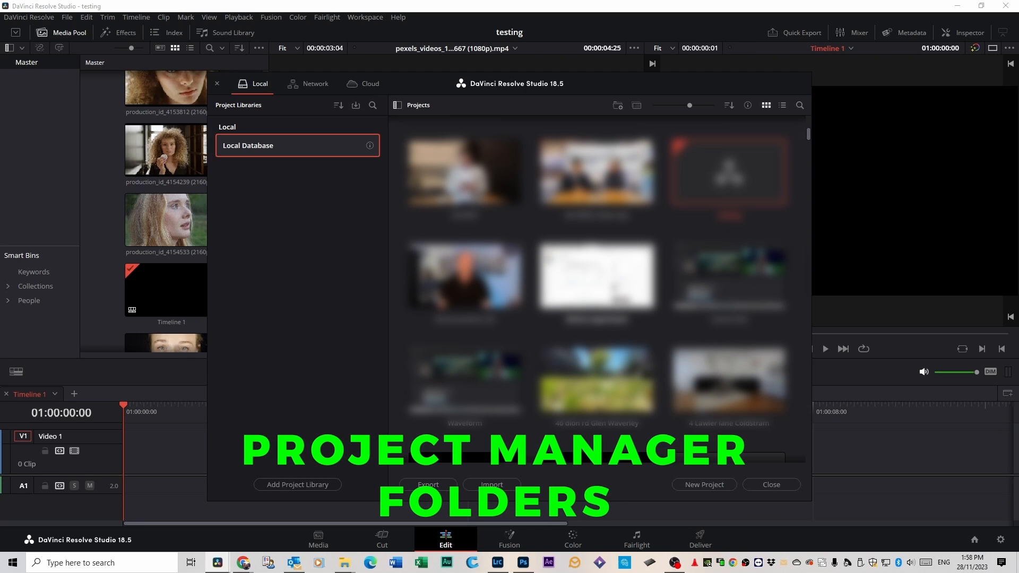
Step: Create the 'Work folder' in the Project Manager, view its contents, and close the manager
scroll(down, 3)
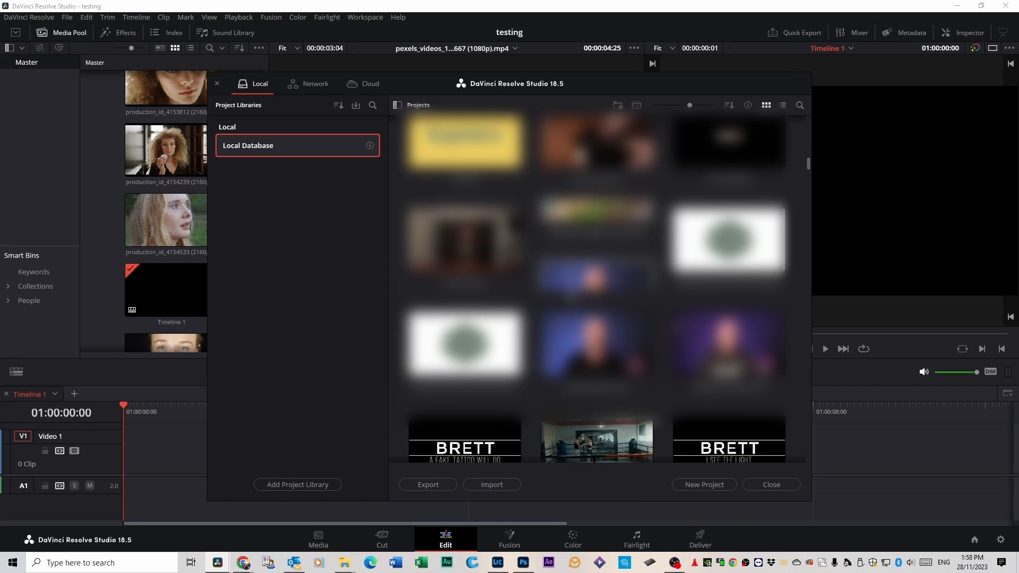
scroll(down, 3)
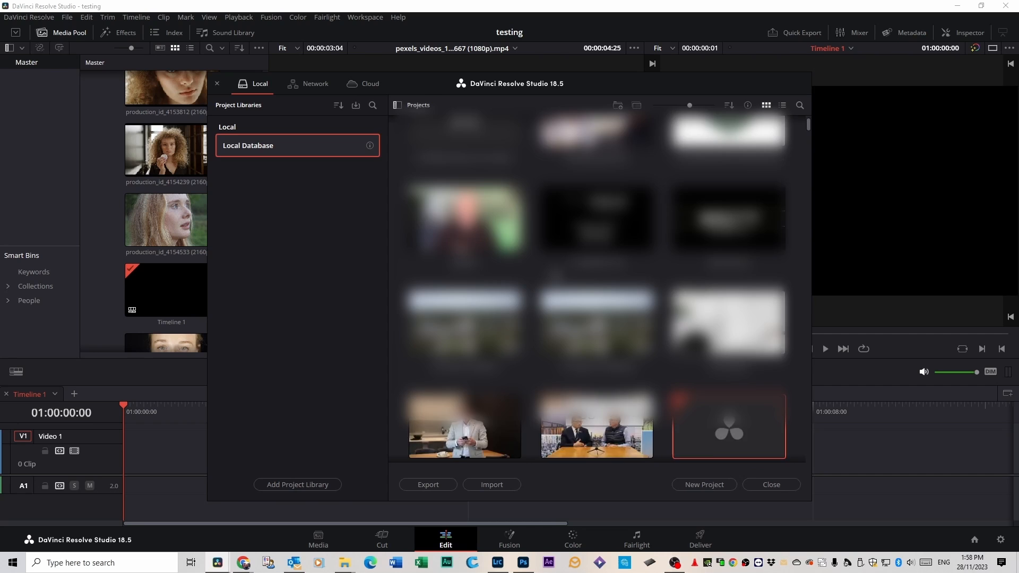
scroll(down, 3)
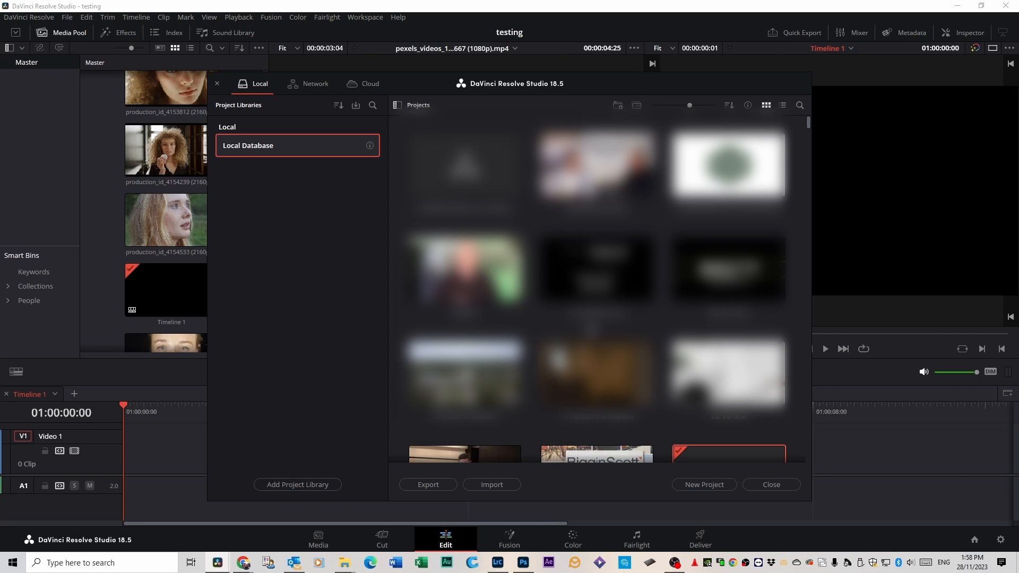
scroll(down, 3)
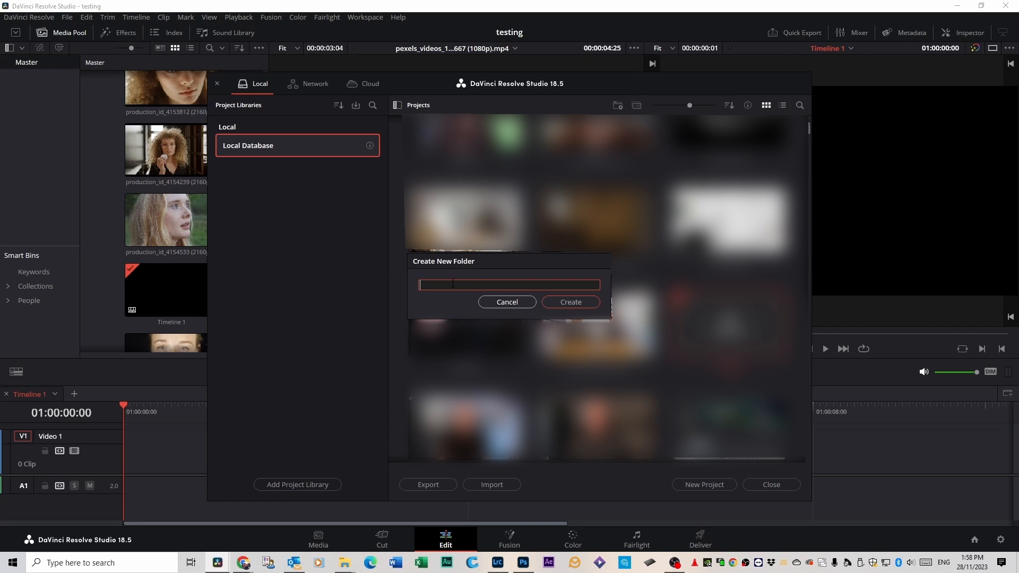
text(Work fol)
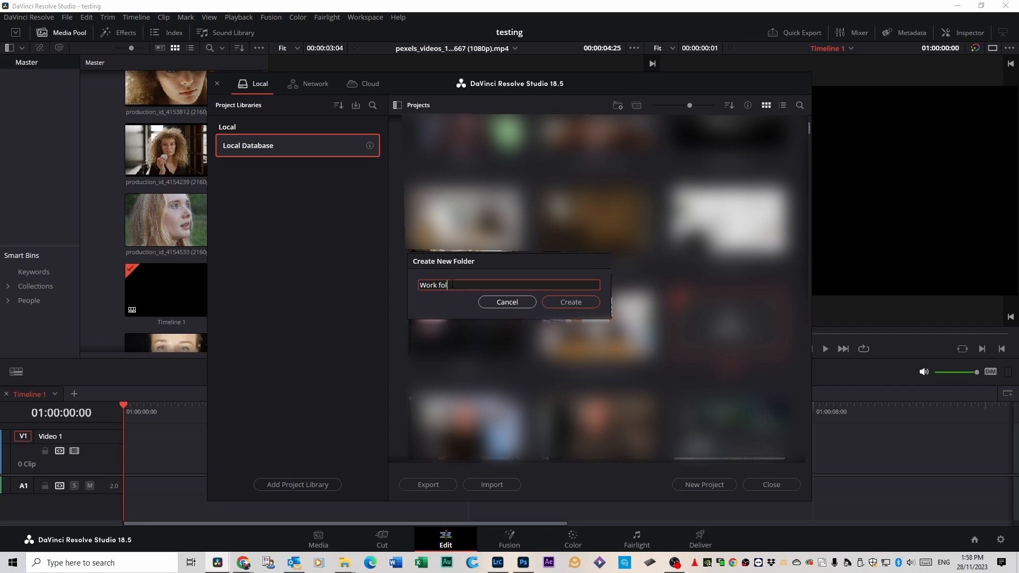
click(506, 302)
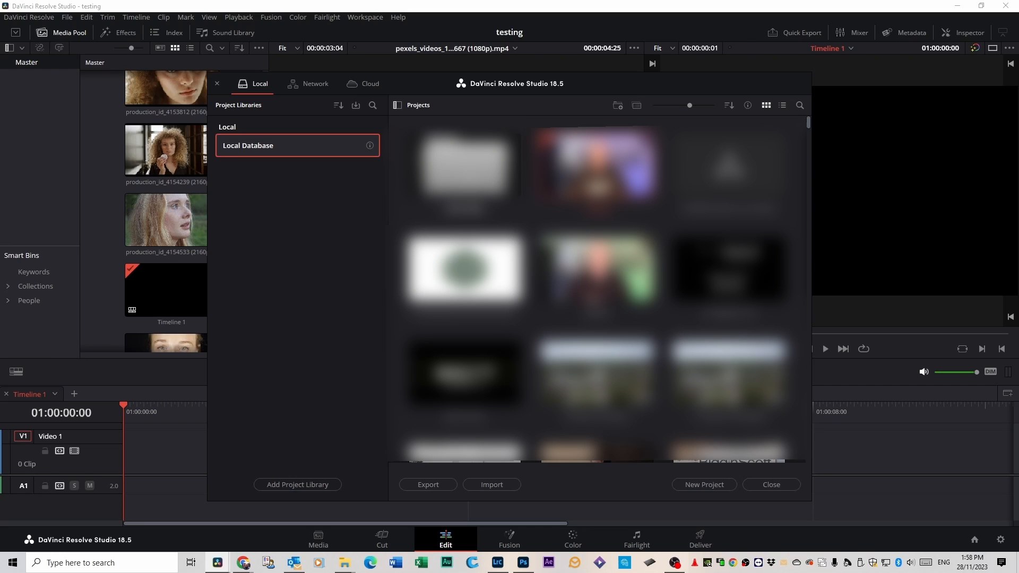
double_click(464, 165)
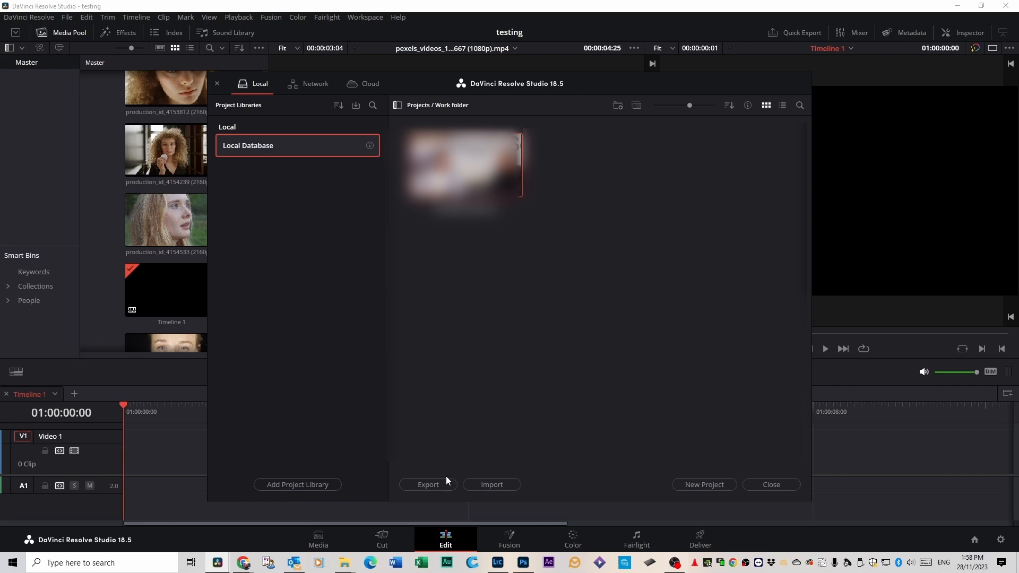
click(771, 484)
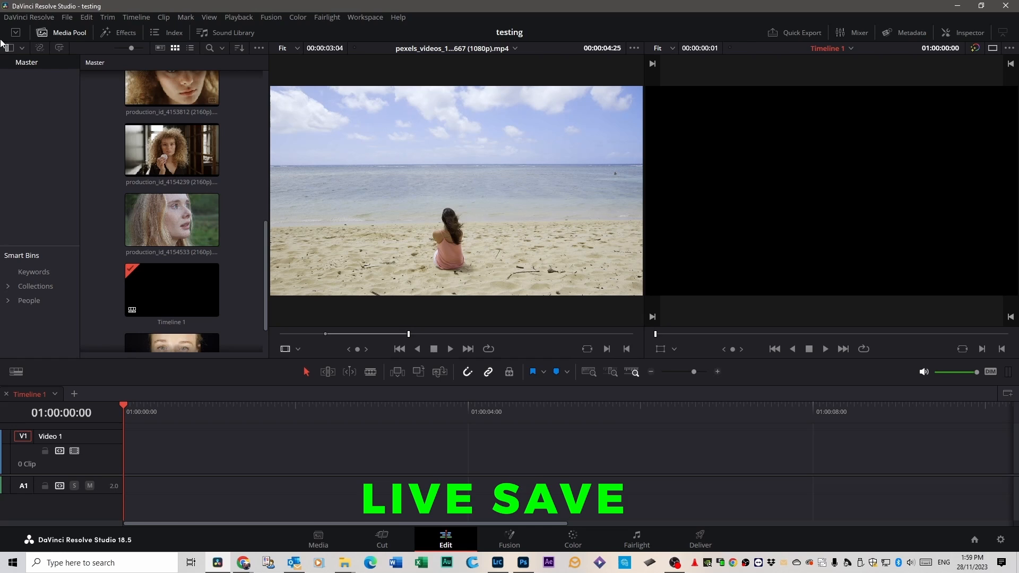
Step: Bring up Preferences from the DaVinci Resolve menu on the User UI Settings page
click(30, 17)
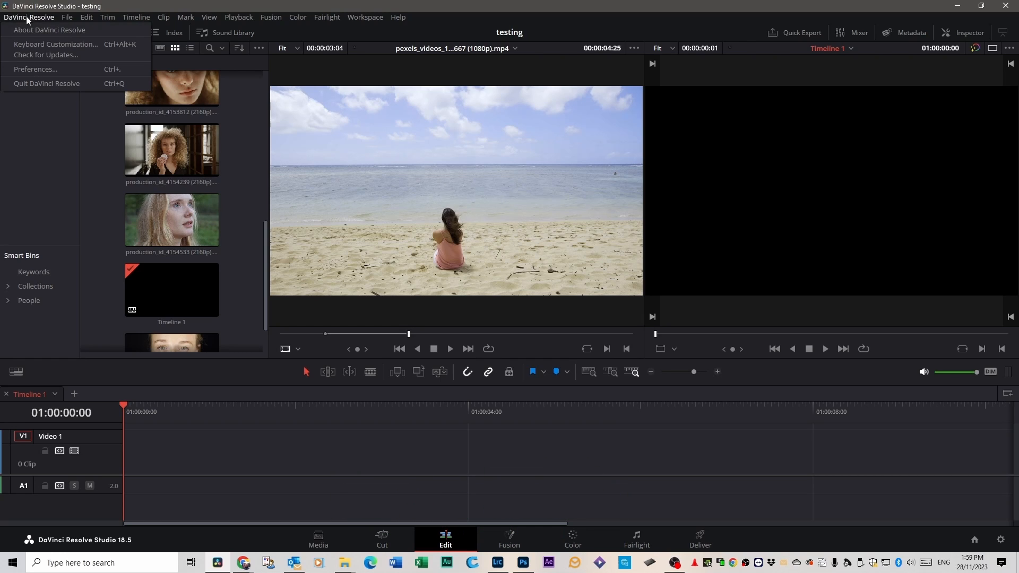
click(35, 70)
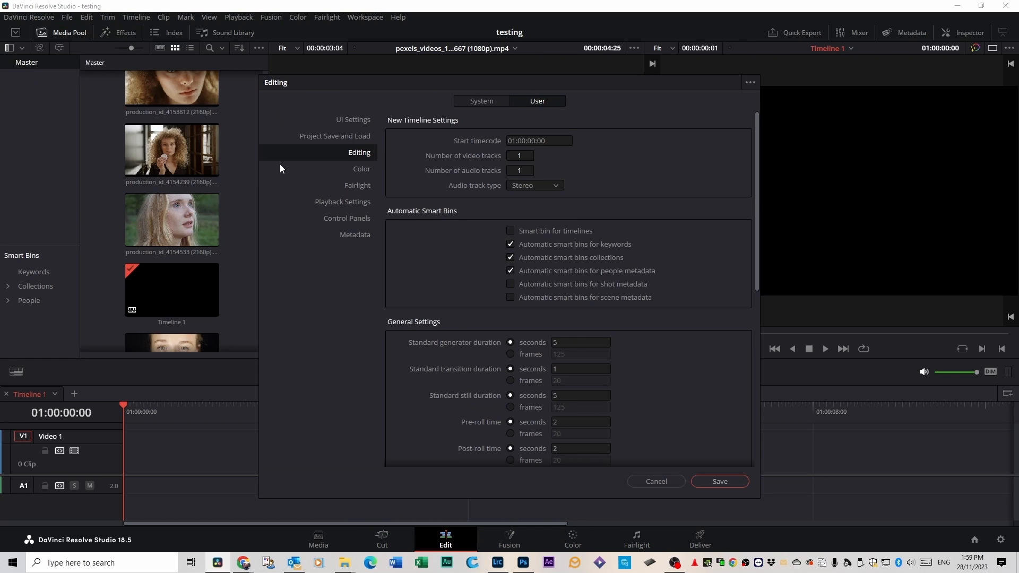
click(353, 120)
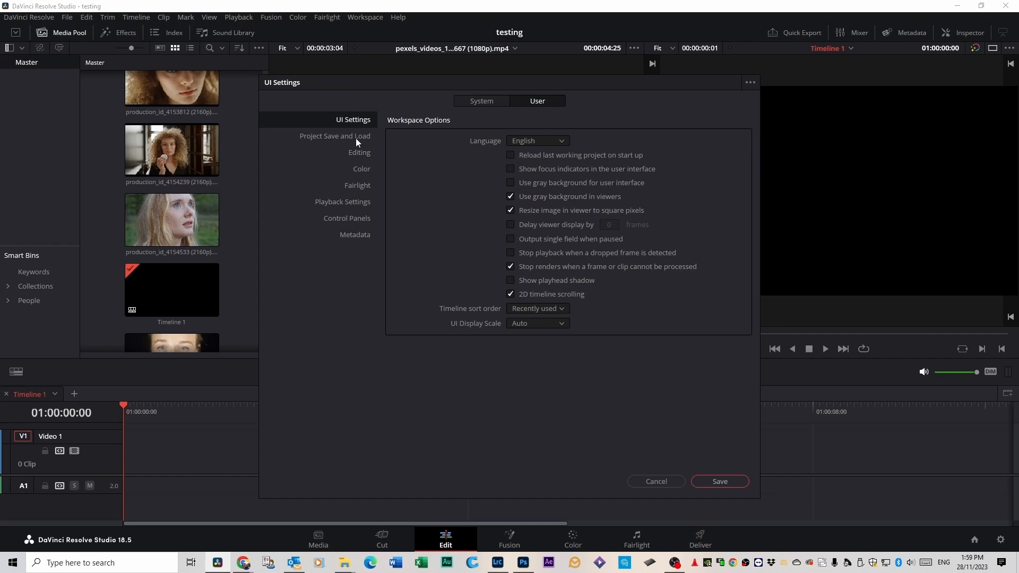
Step: Show the Project Save and Load page with Live save and project/timeline backups enabled
click(335, 135)
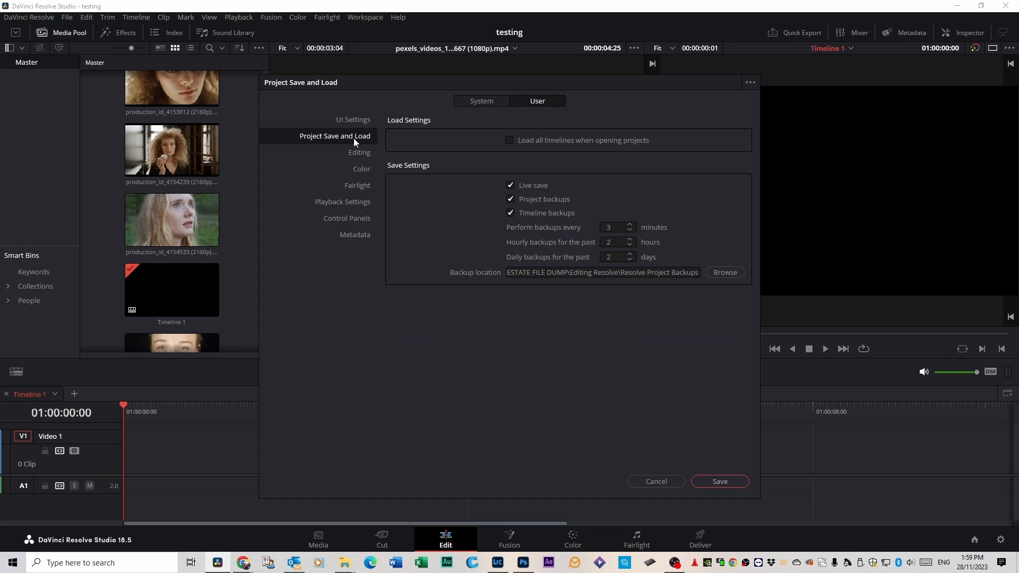
mouse_move(533, 193)
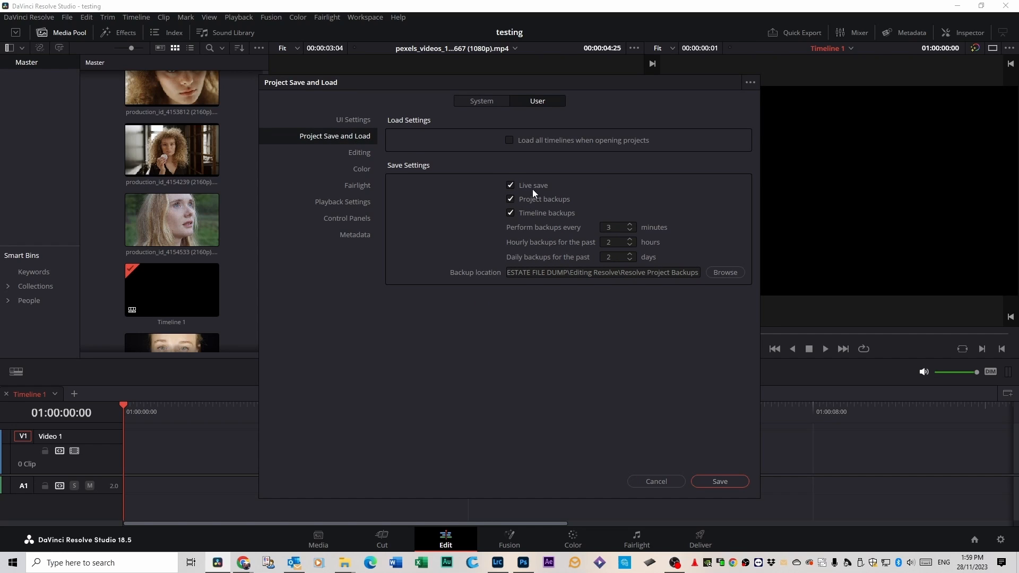
mouse_move(524, 205)
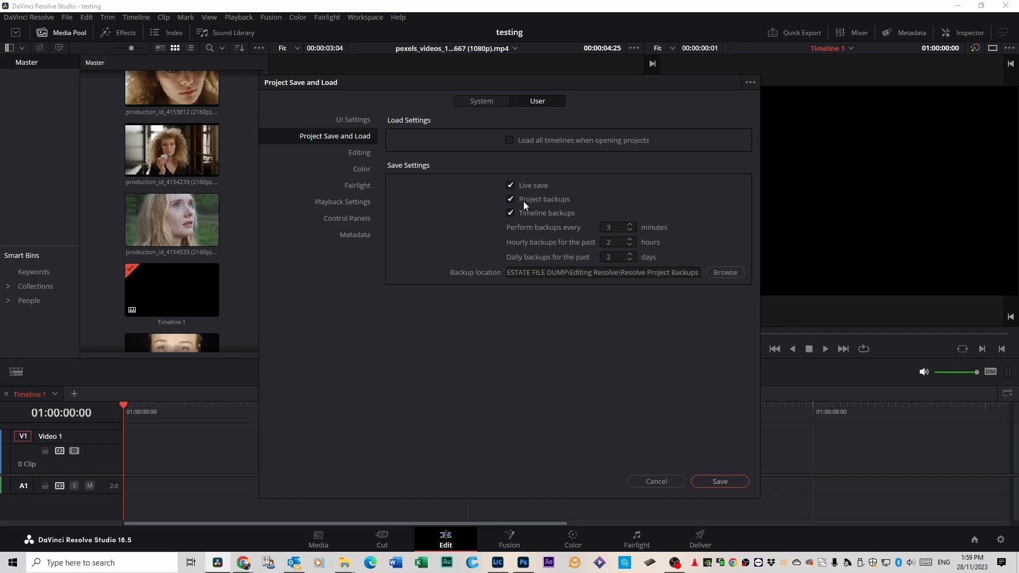
mouse_move(683, 447)
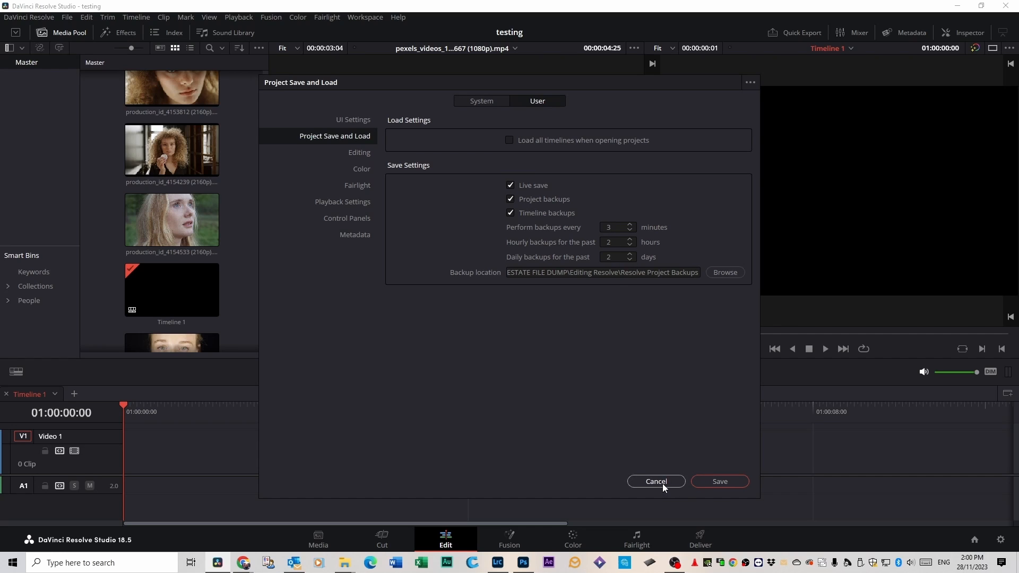
mouse_move(660, 488)
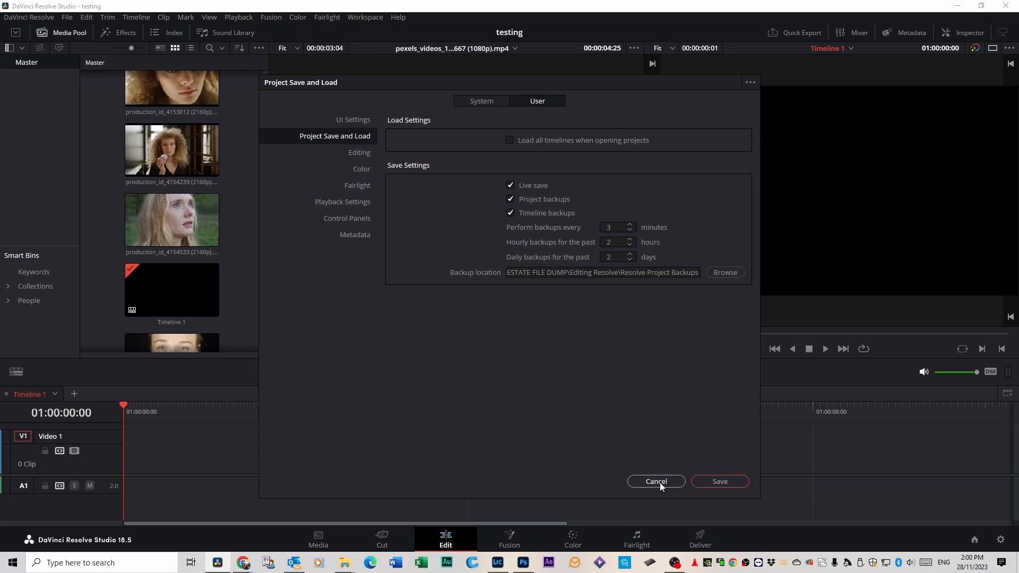
mouse_move(659, 487)
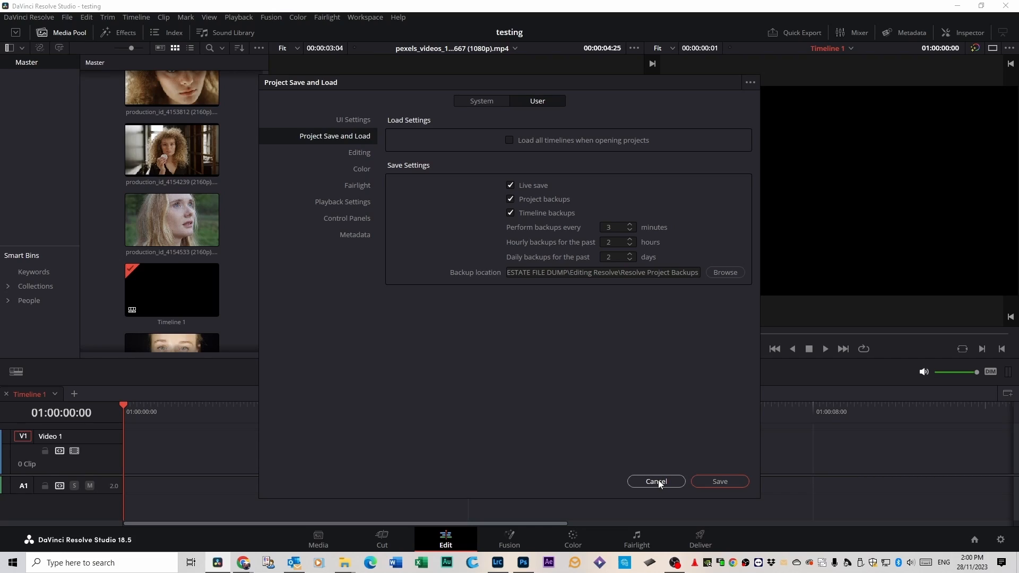